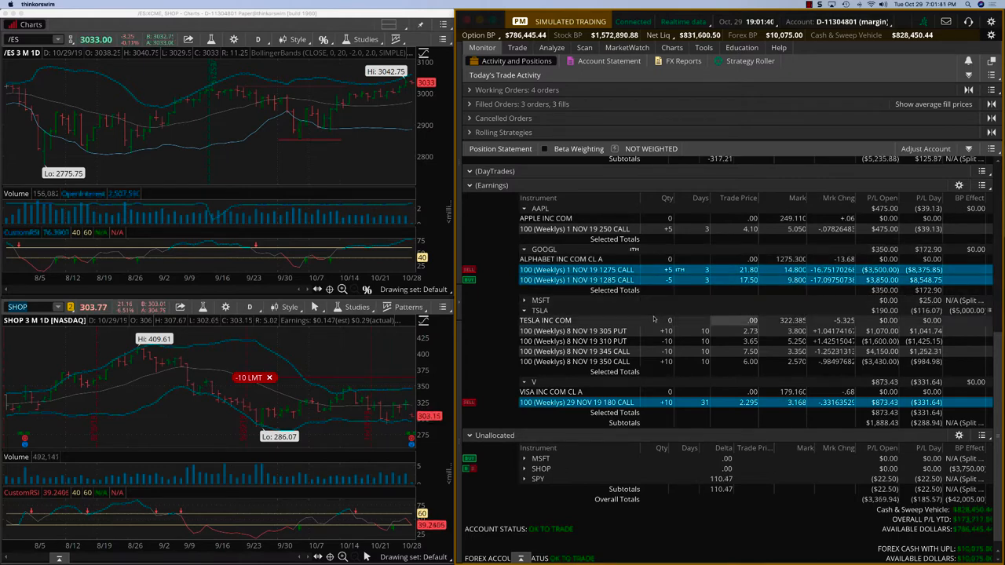
Expand the MSFT Earnings group to show its stock row and the Nov 22 142 and Nov 29 140 calls.
{"action": "left_click", "coordinate": [524, 300]}
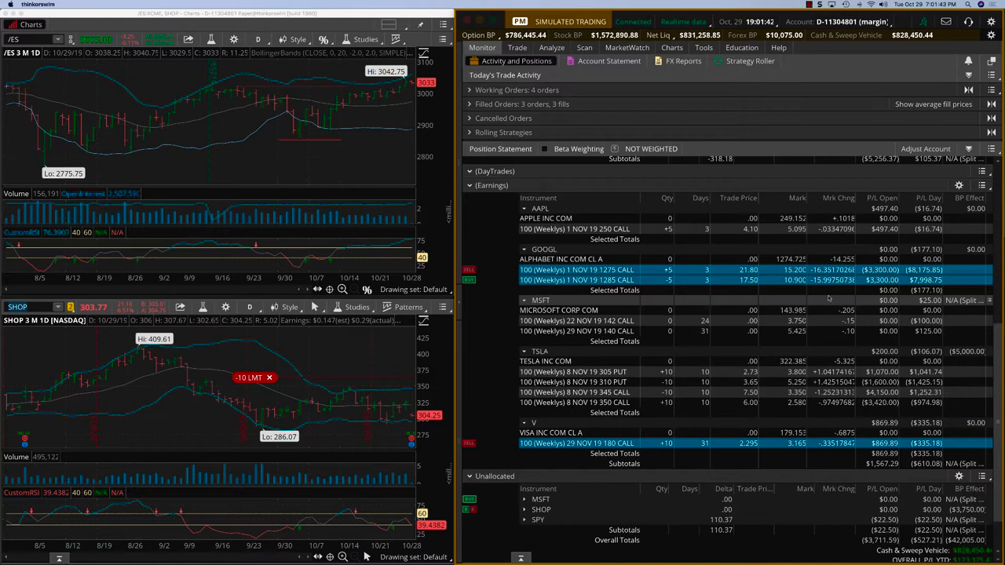